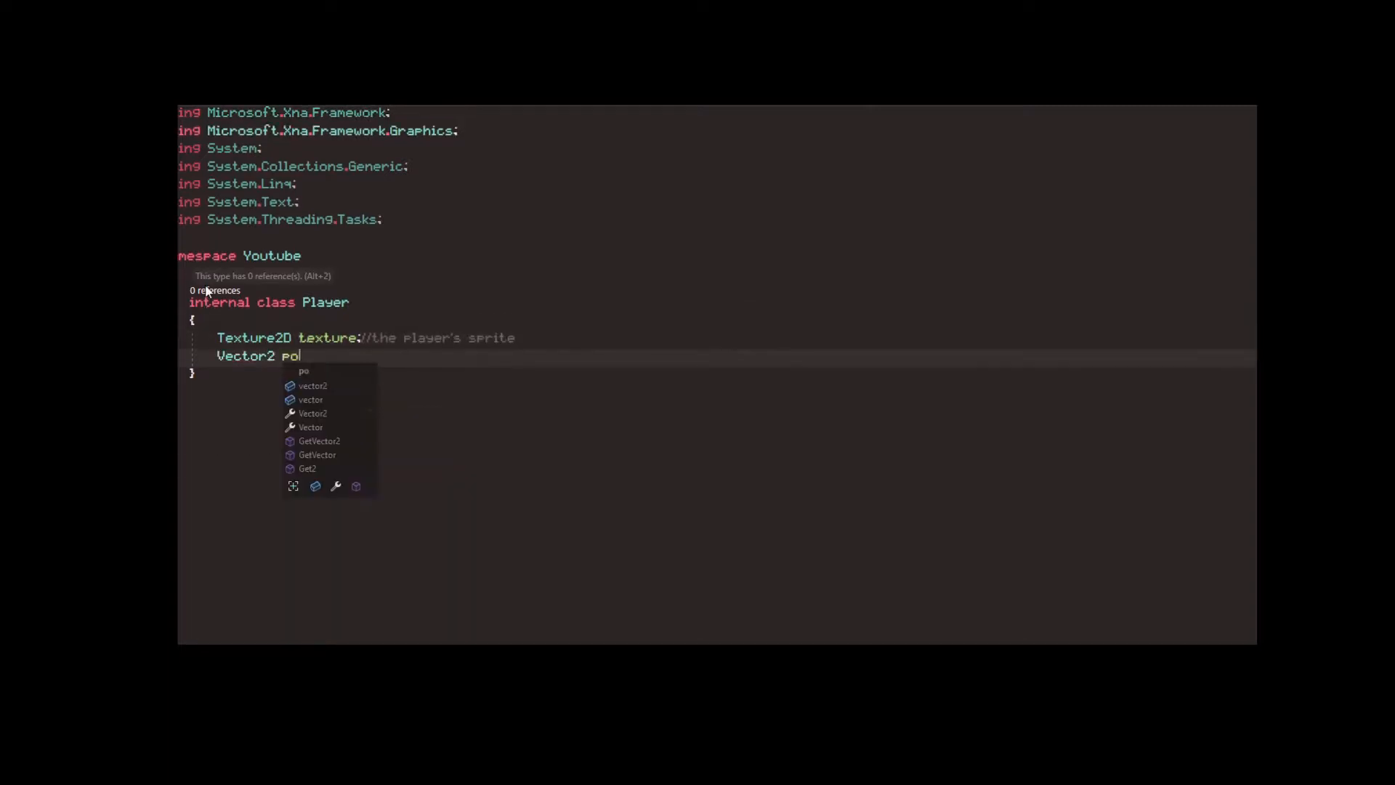
- Declare position, velocity and speed fields and a Player(Texture2D texture) constructor setting speed to 4
type("sition;")
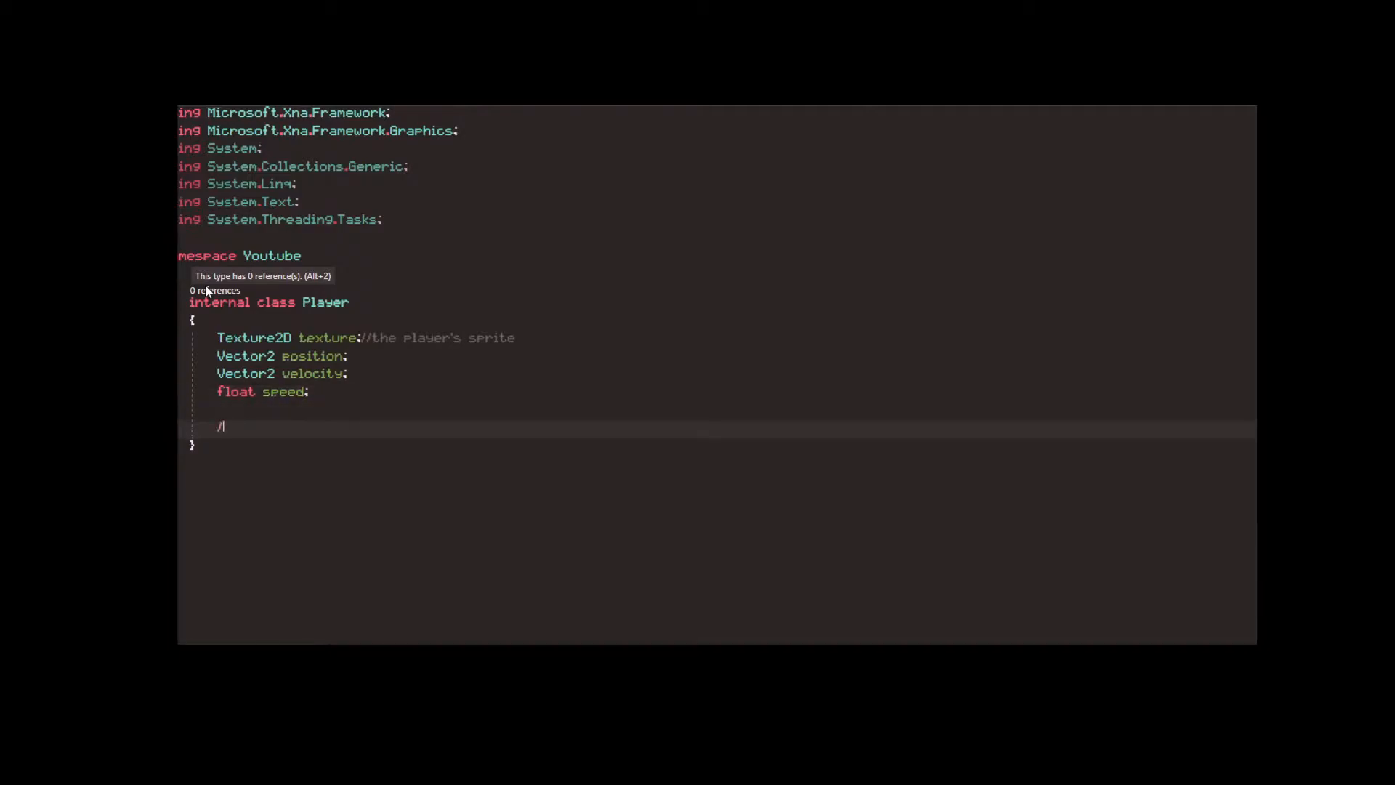
type("//Constructor")
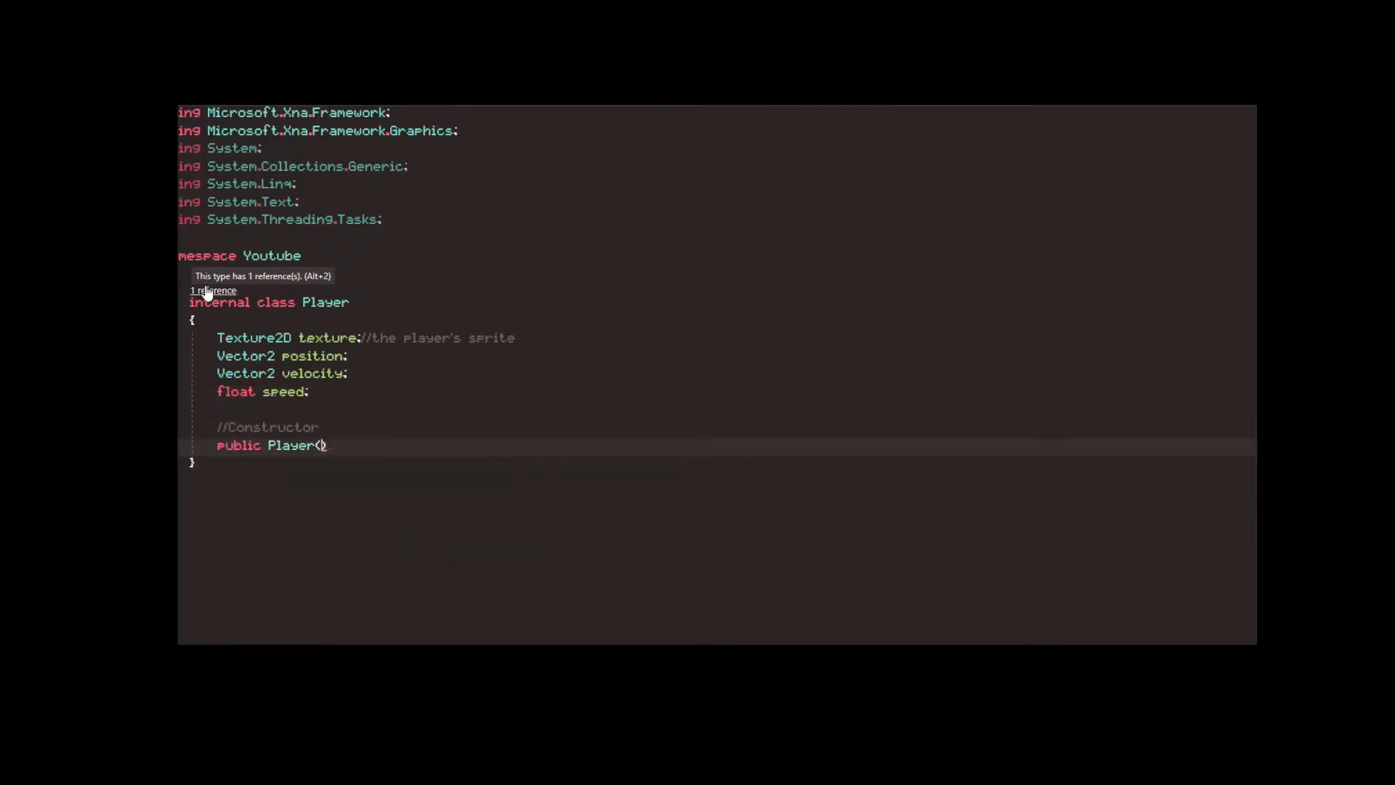
type("Texture2D texture)")
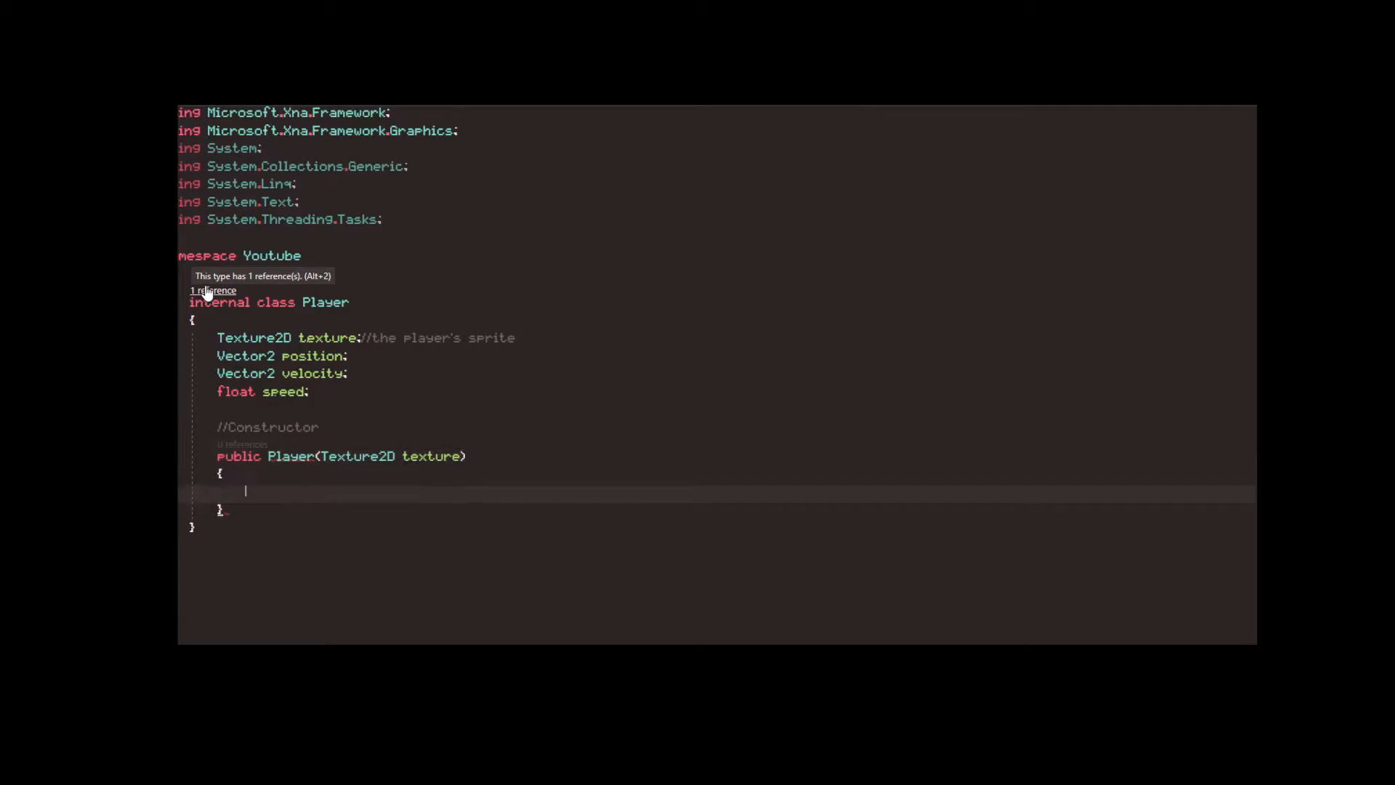
type("this.texture = texture;")
type("//U")
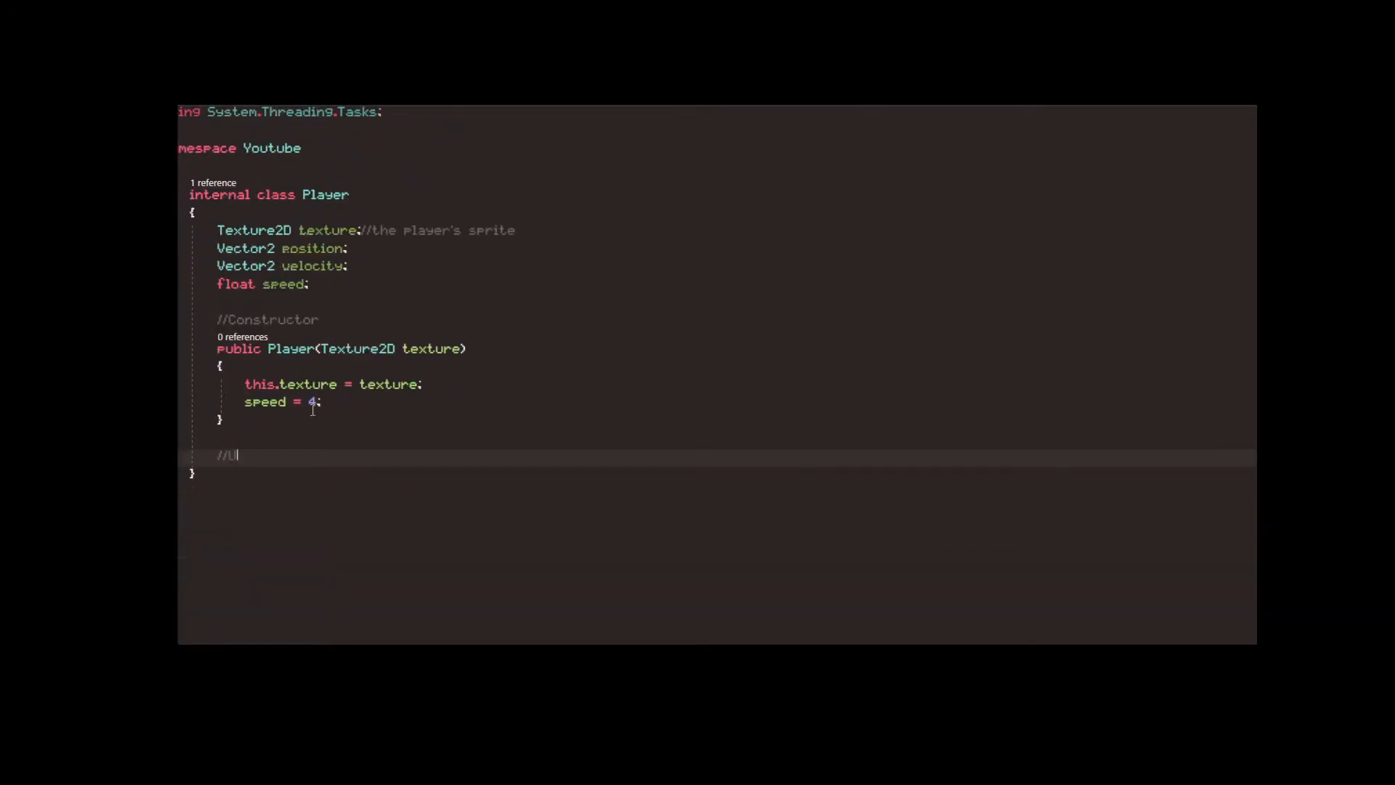
type("pdate method (is executed every tick)")
type("if (Keyboard.GetState().IsKeyDown(Keys.Up)) { ")
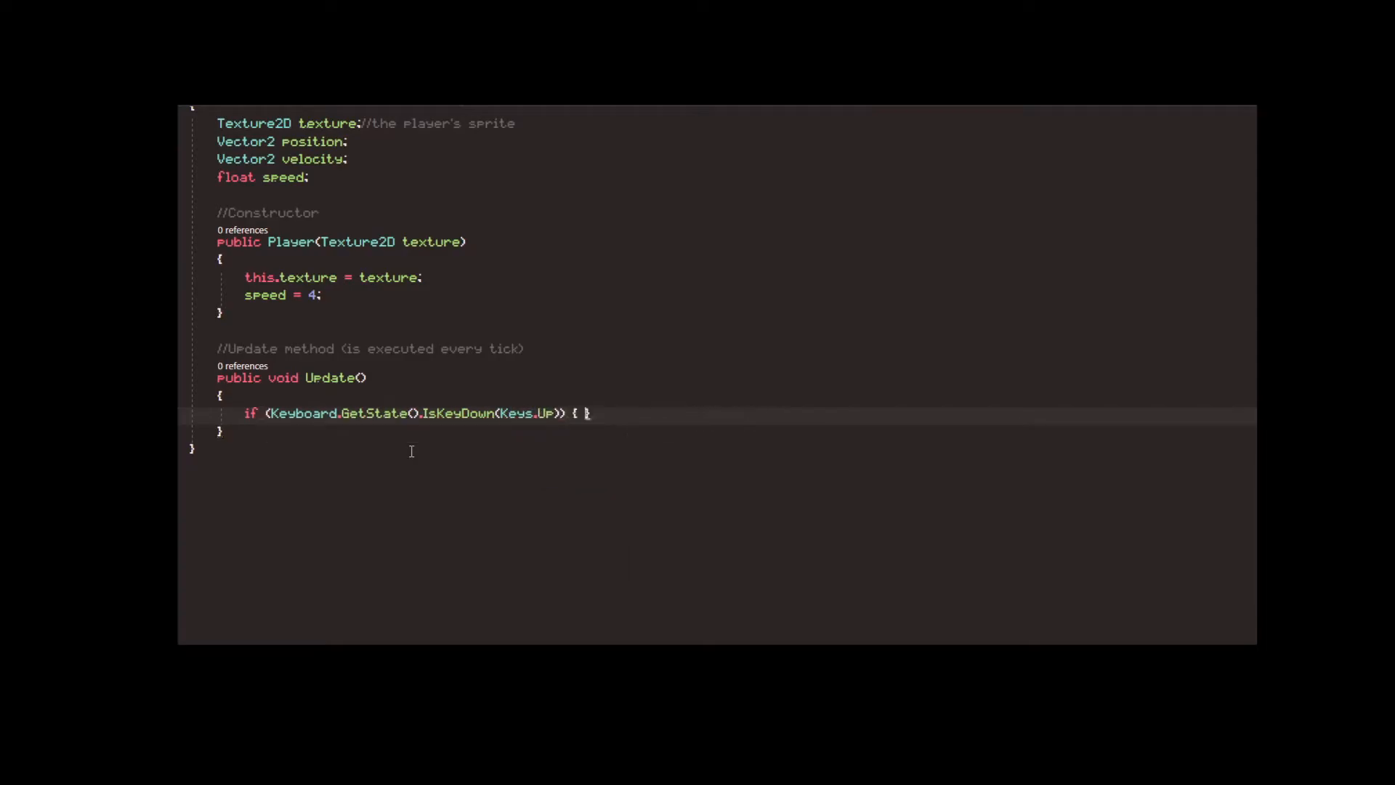
- Write velocity-adjusting IsKeyDown checks for Up, Down, Left and Right keys in Update
type("velocity.Y = 1;")
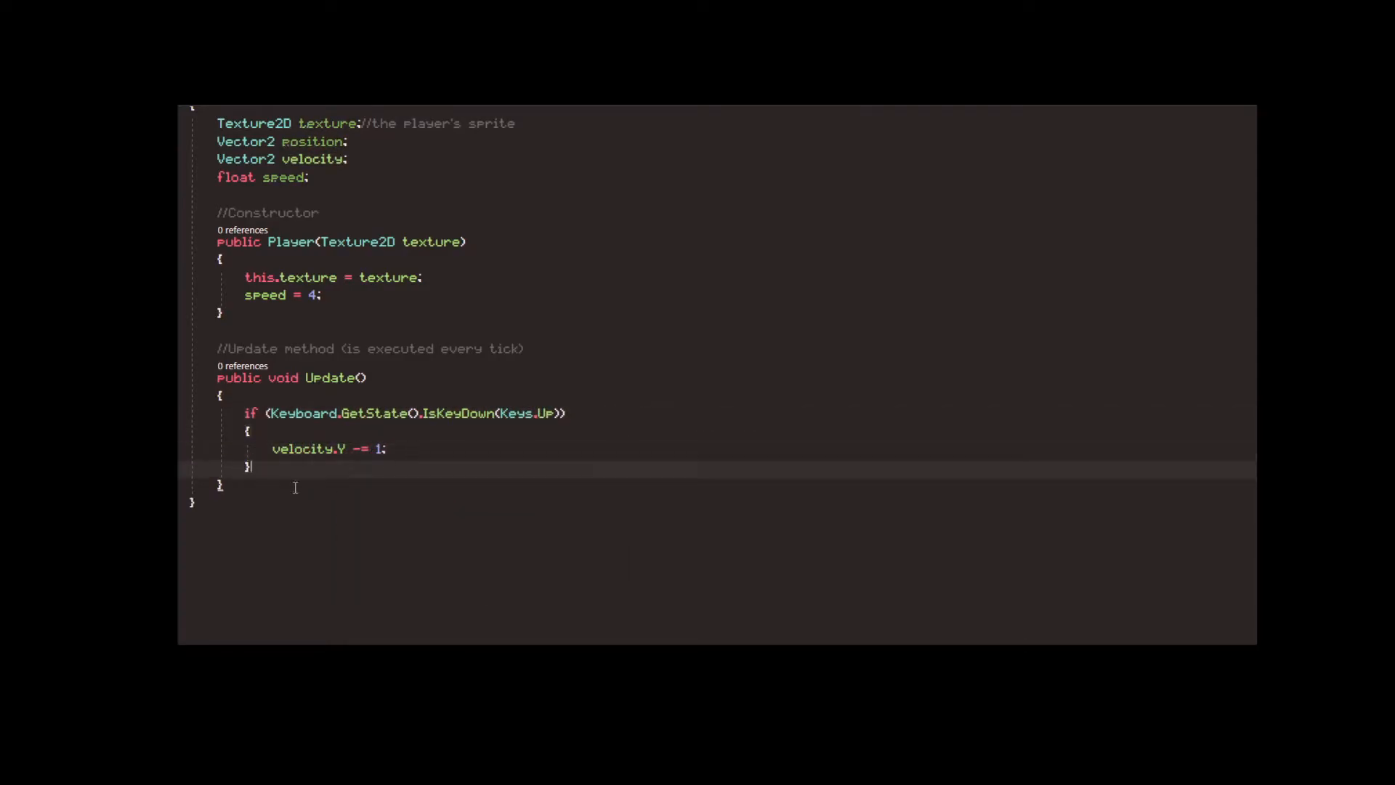
key("Ctrl+v")
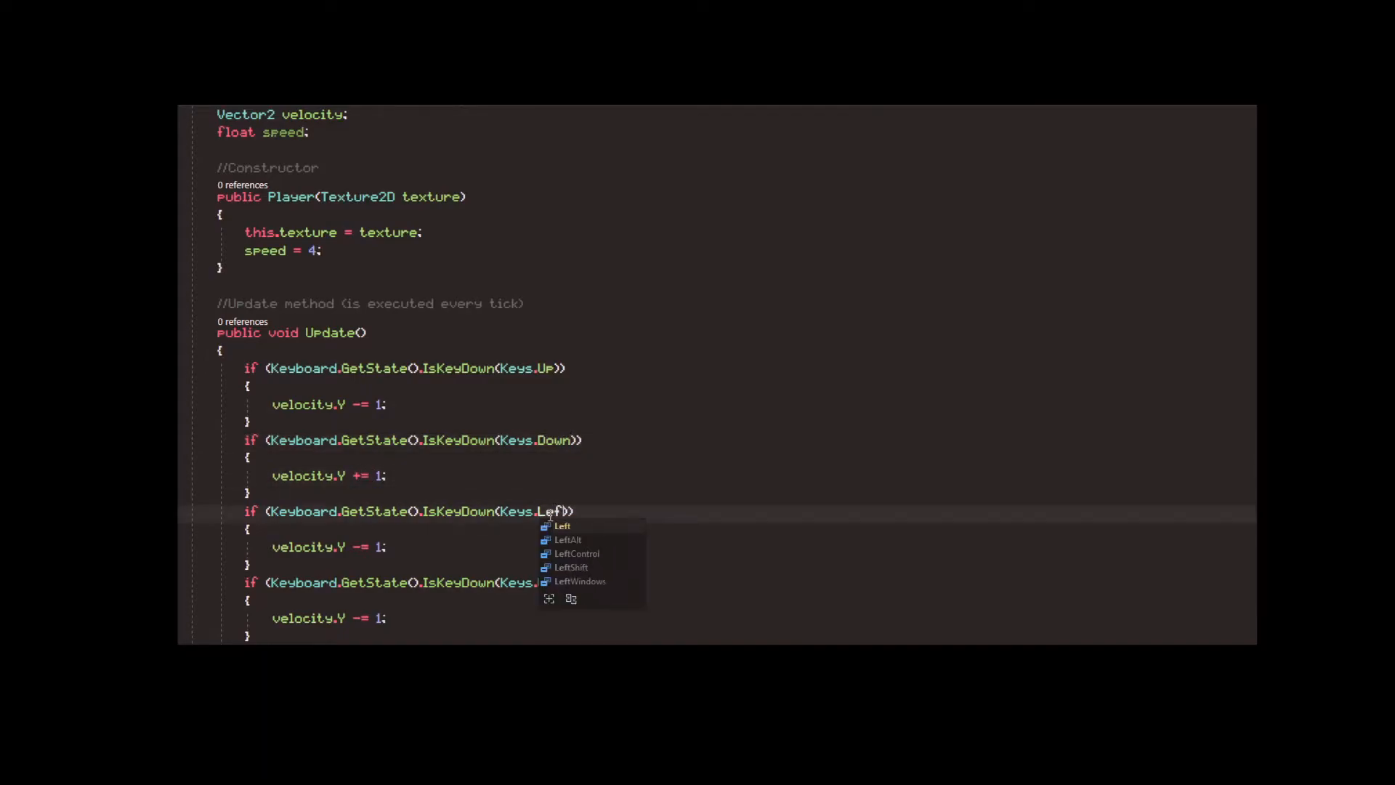
type("Right))")
left_click(718, 548)
type("X")
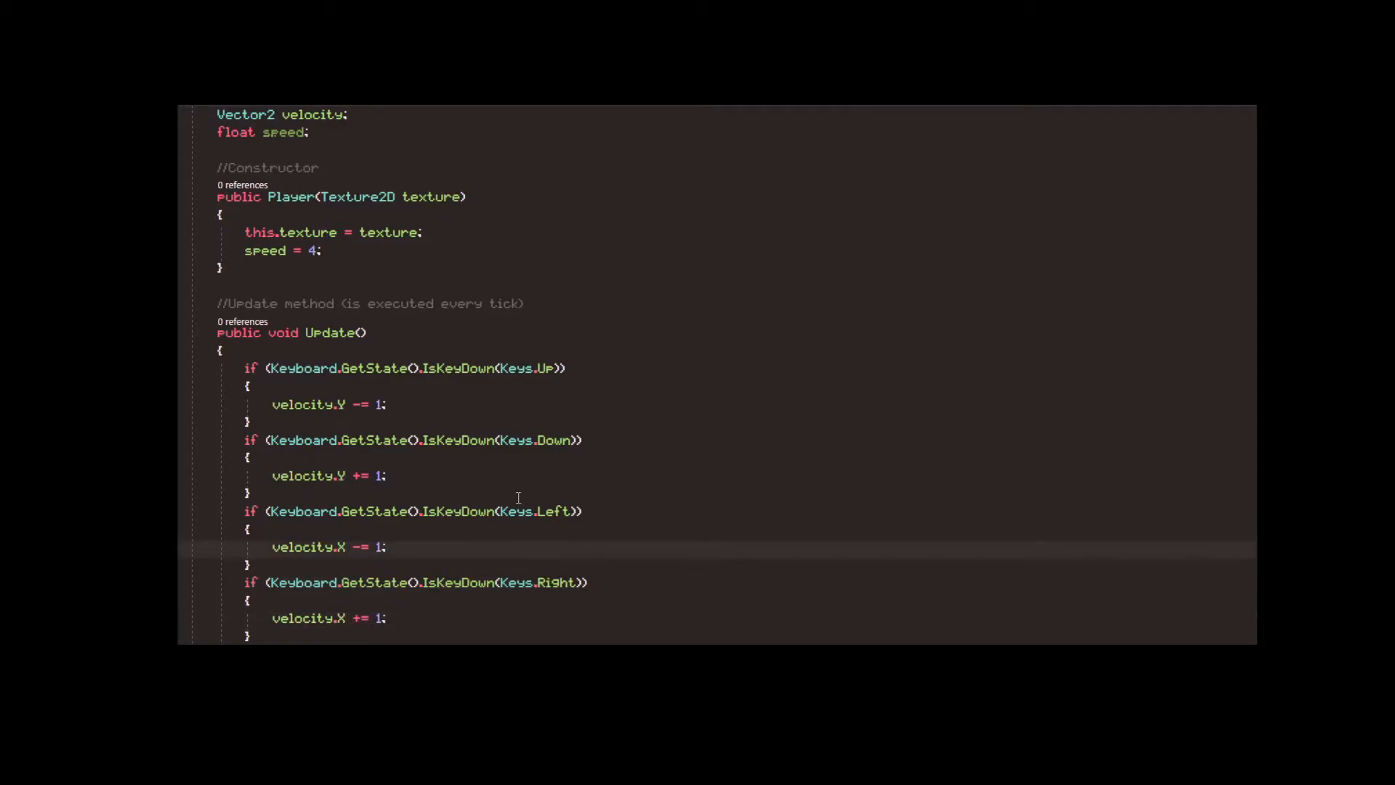
scroll("down", 3)
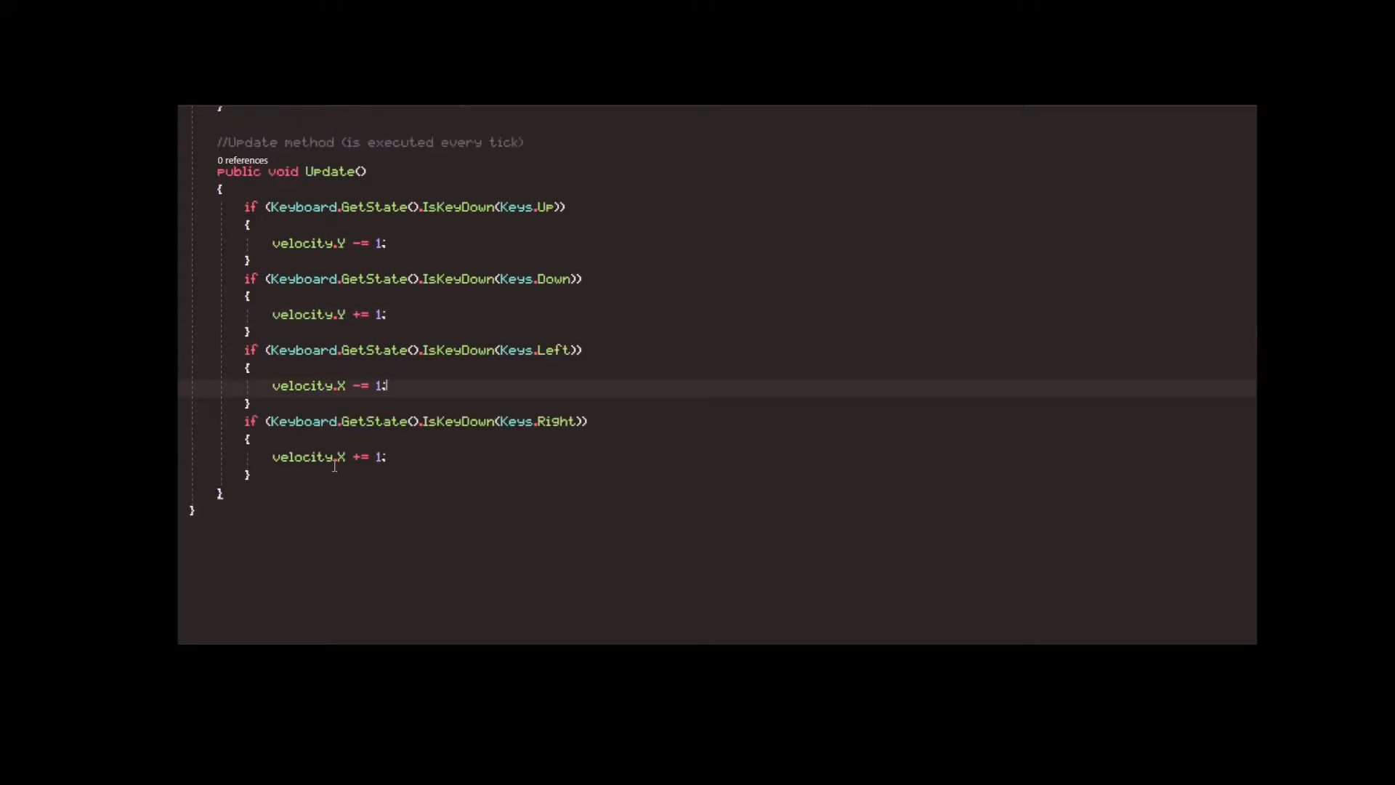
- Add position += velocity * speed and velocity = Vector2.Zero with a no-inertia comment
type("position += velocity *")
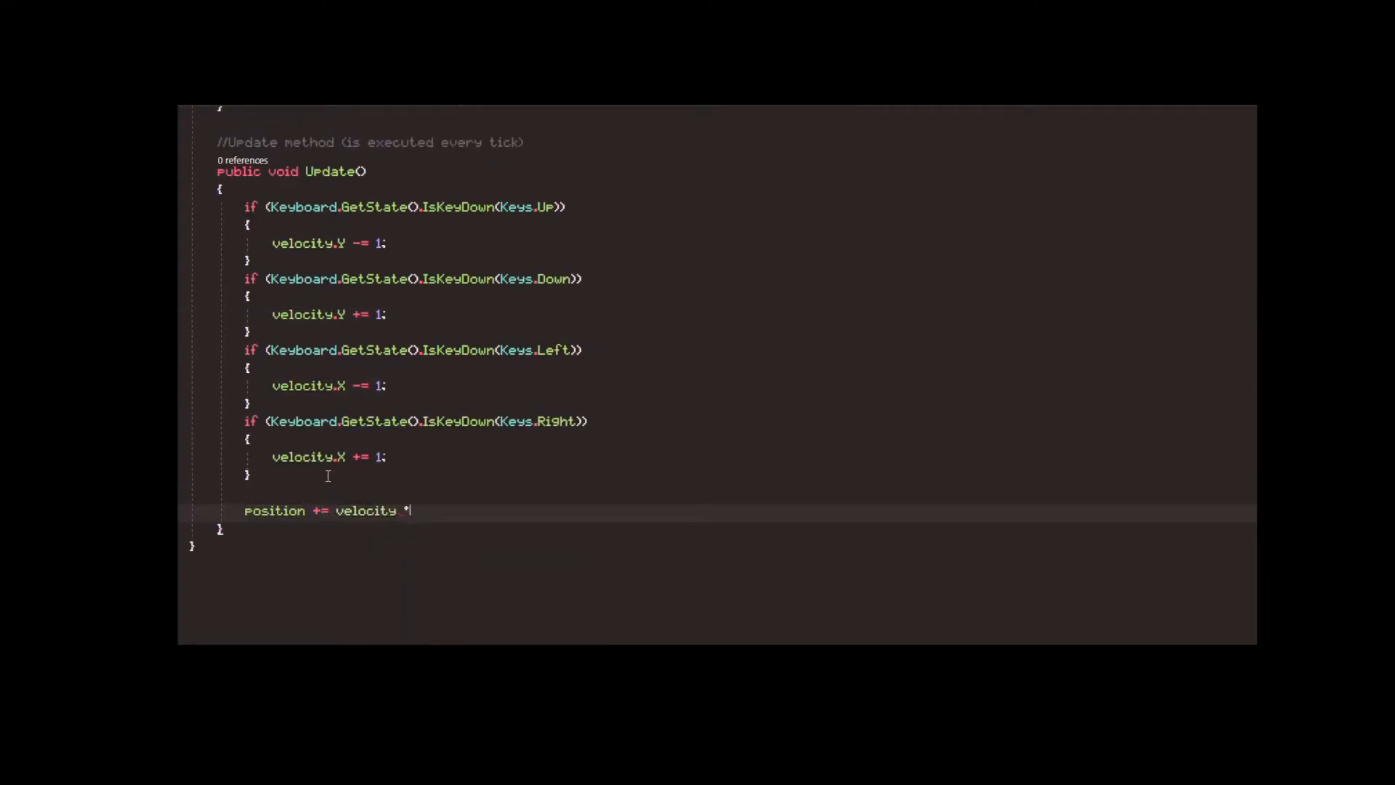
type("speed;")
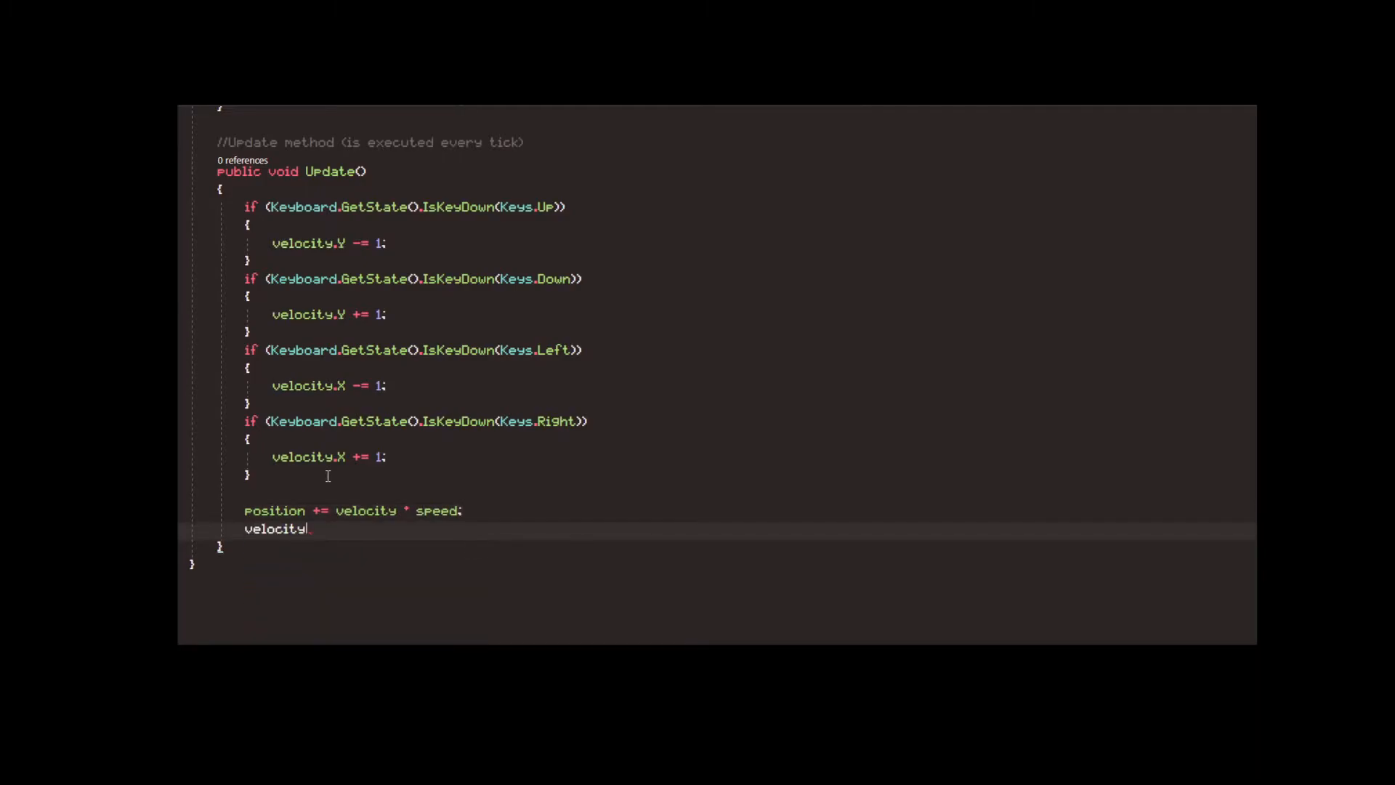
type("= Vector2.")
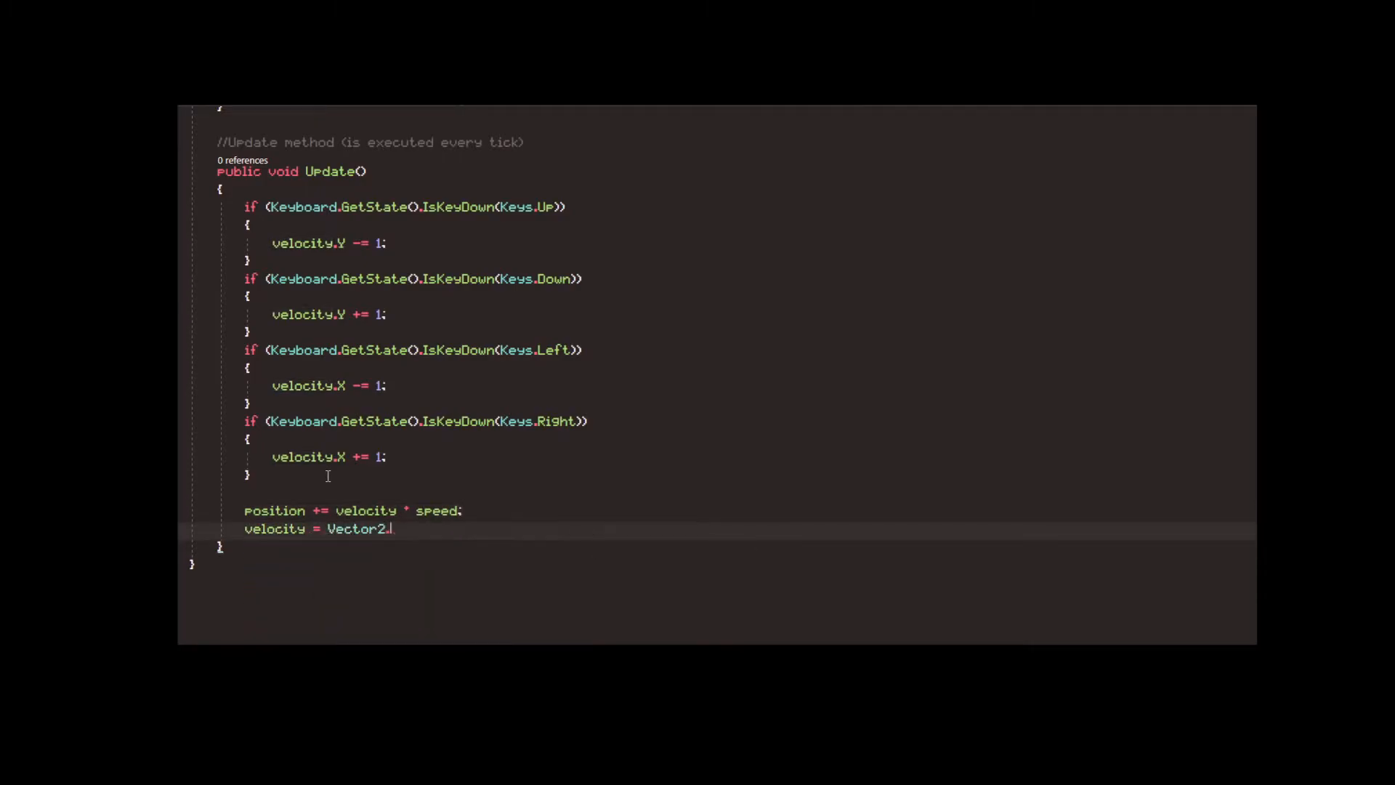
type("Zero;")
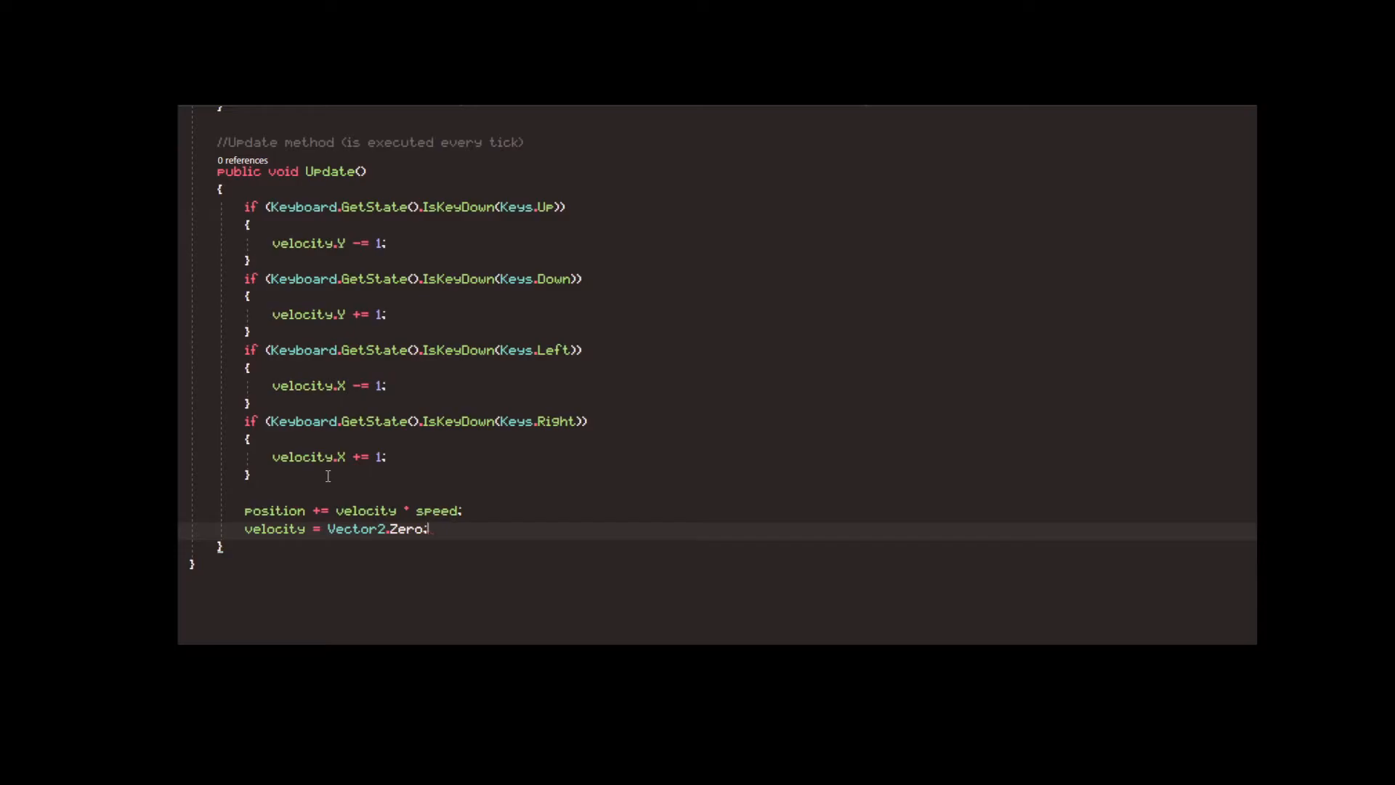
type("//No in")
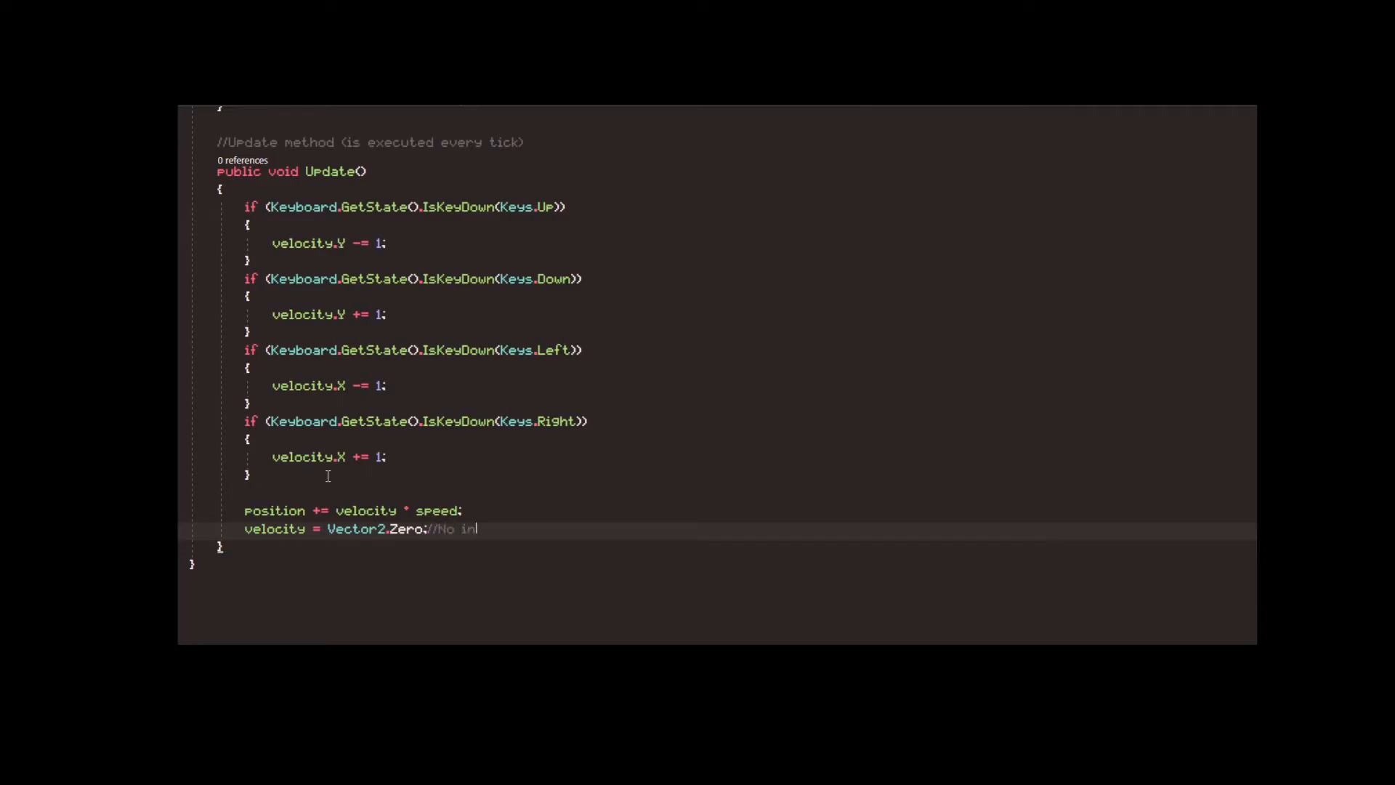
- Normalize velocity when it differs from Vector2.Zero before moving
type("ertia after the movement is performed")
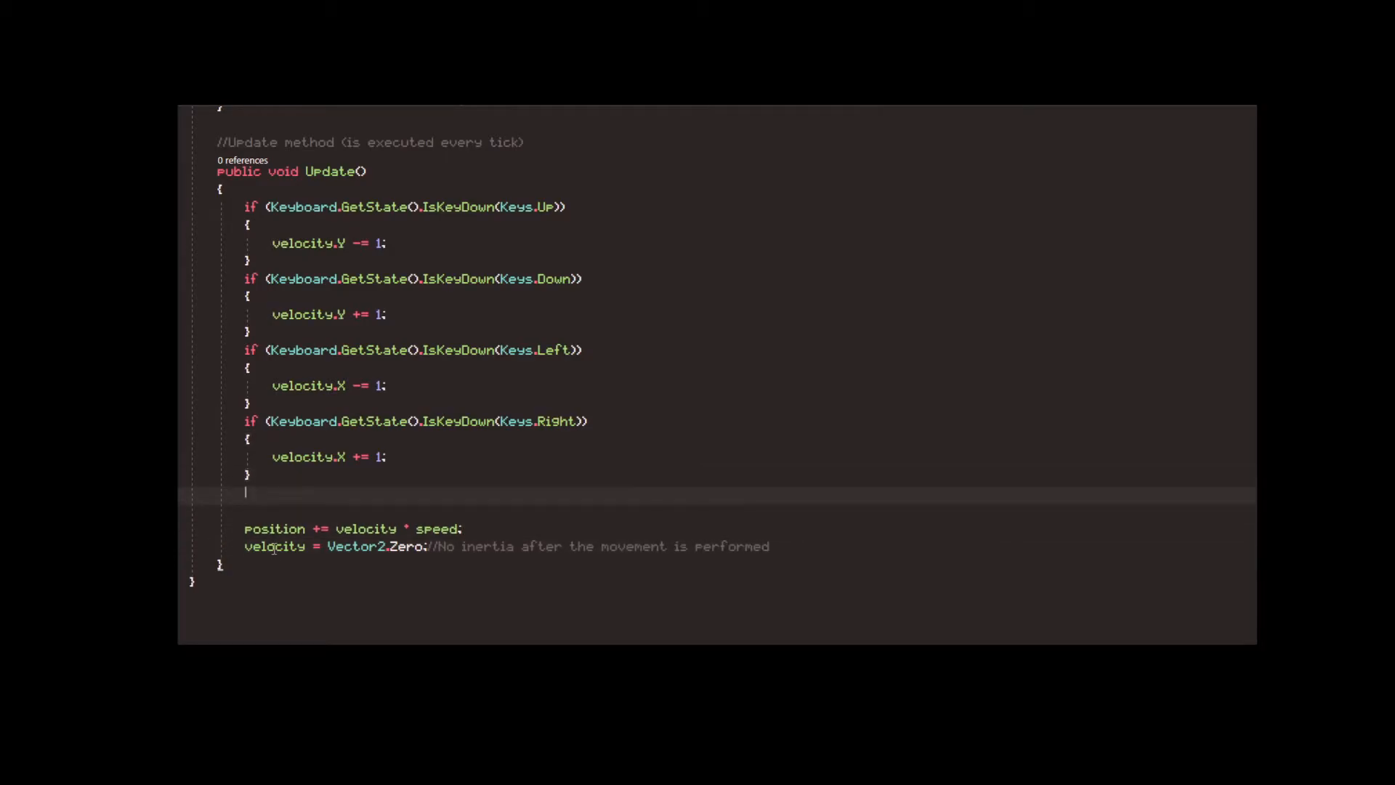
type("if(velocity")
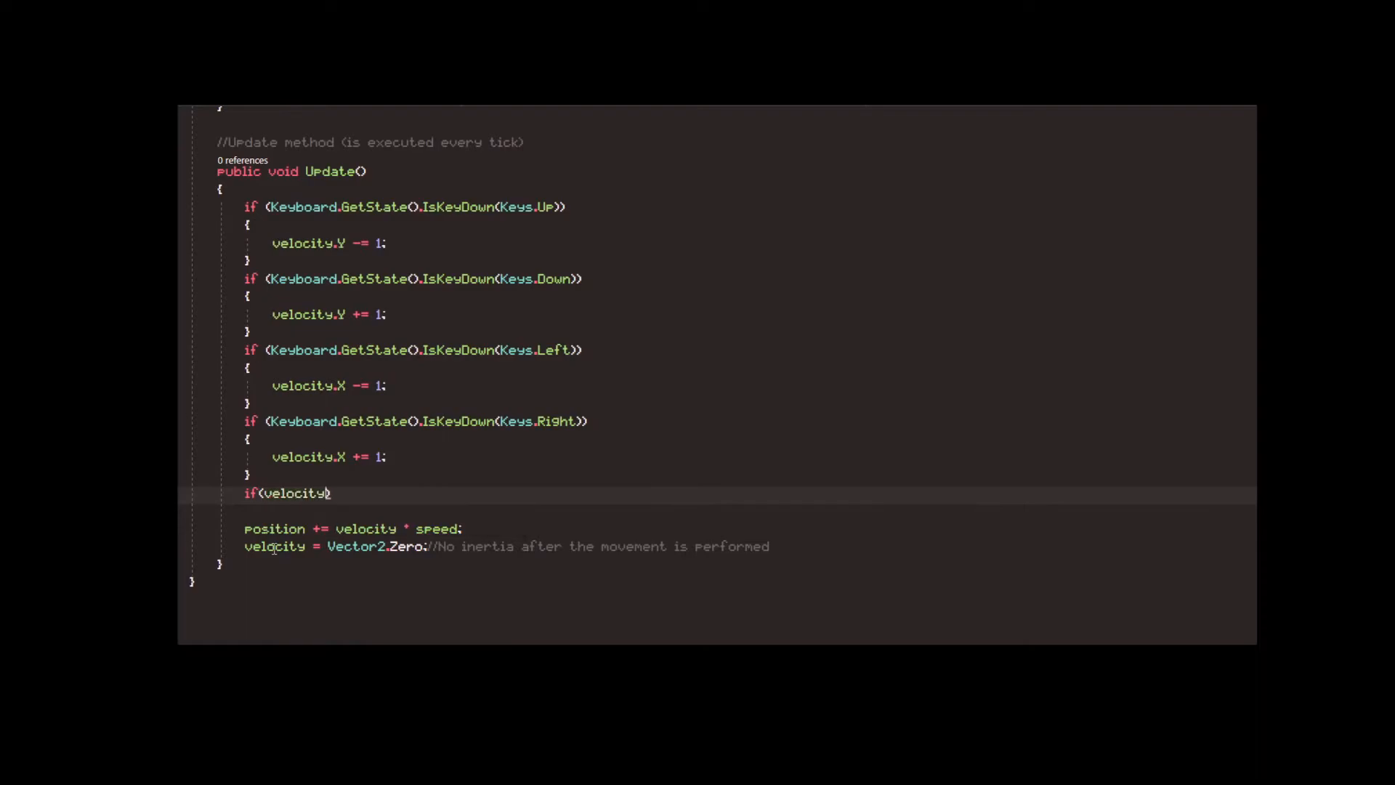
type("!= Vector2.Zero")
type("velocity.Normalize();")
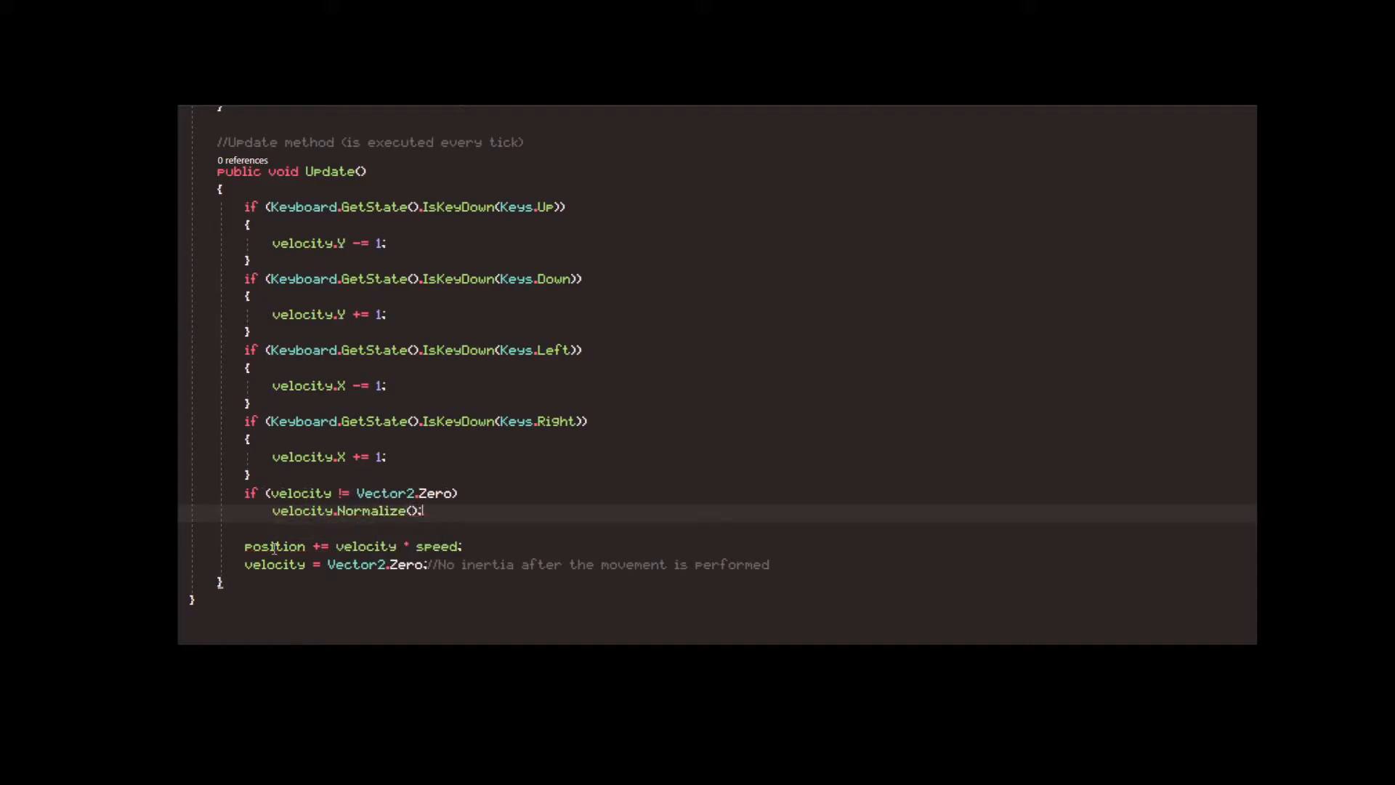
type("pu")
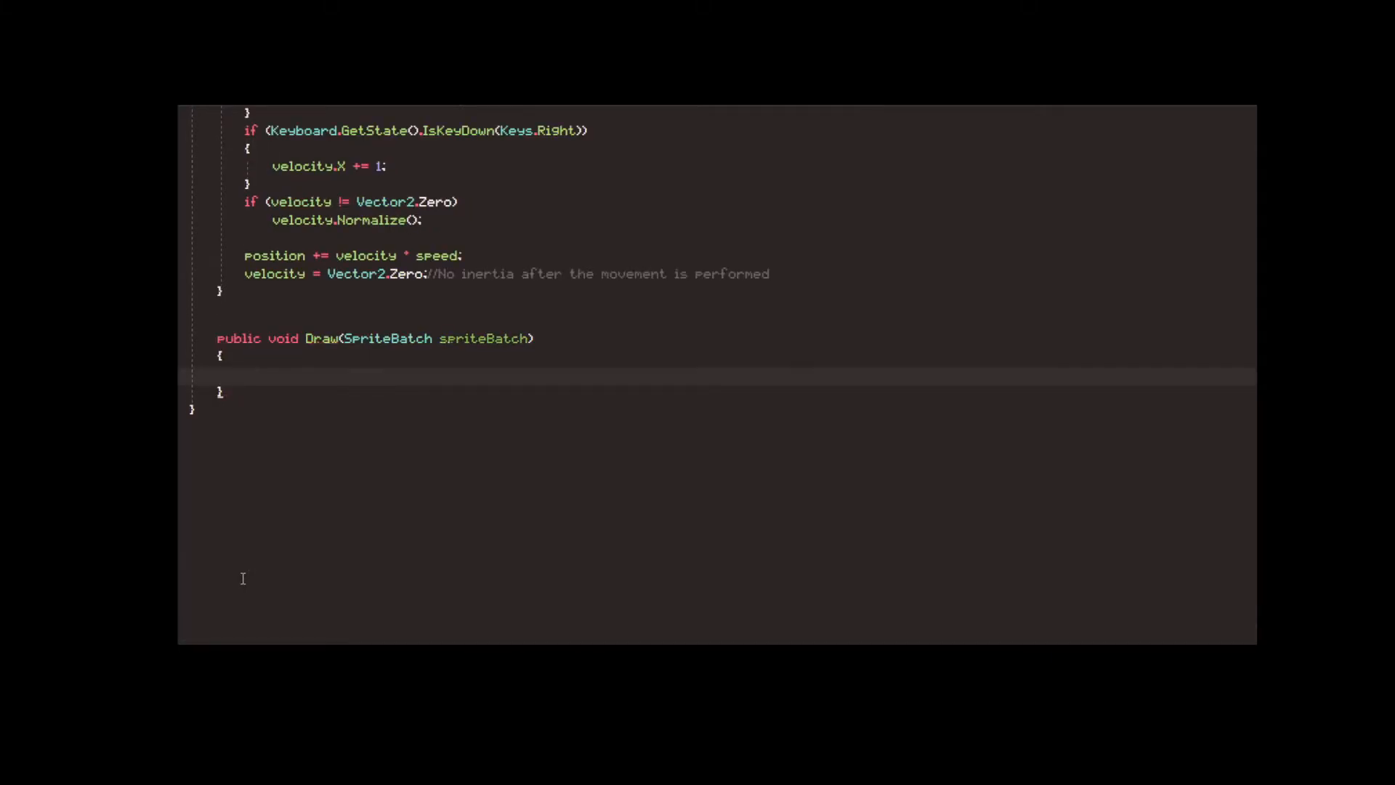
- Write Draw(SpriteBatch spriteBatch) calling spriteBatch.Draw in Player, then switch to Game1.cs
type("spriteBatch.Dr")
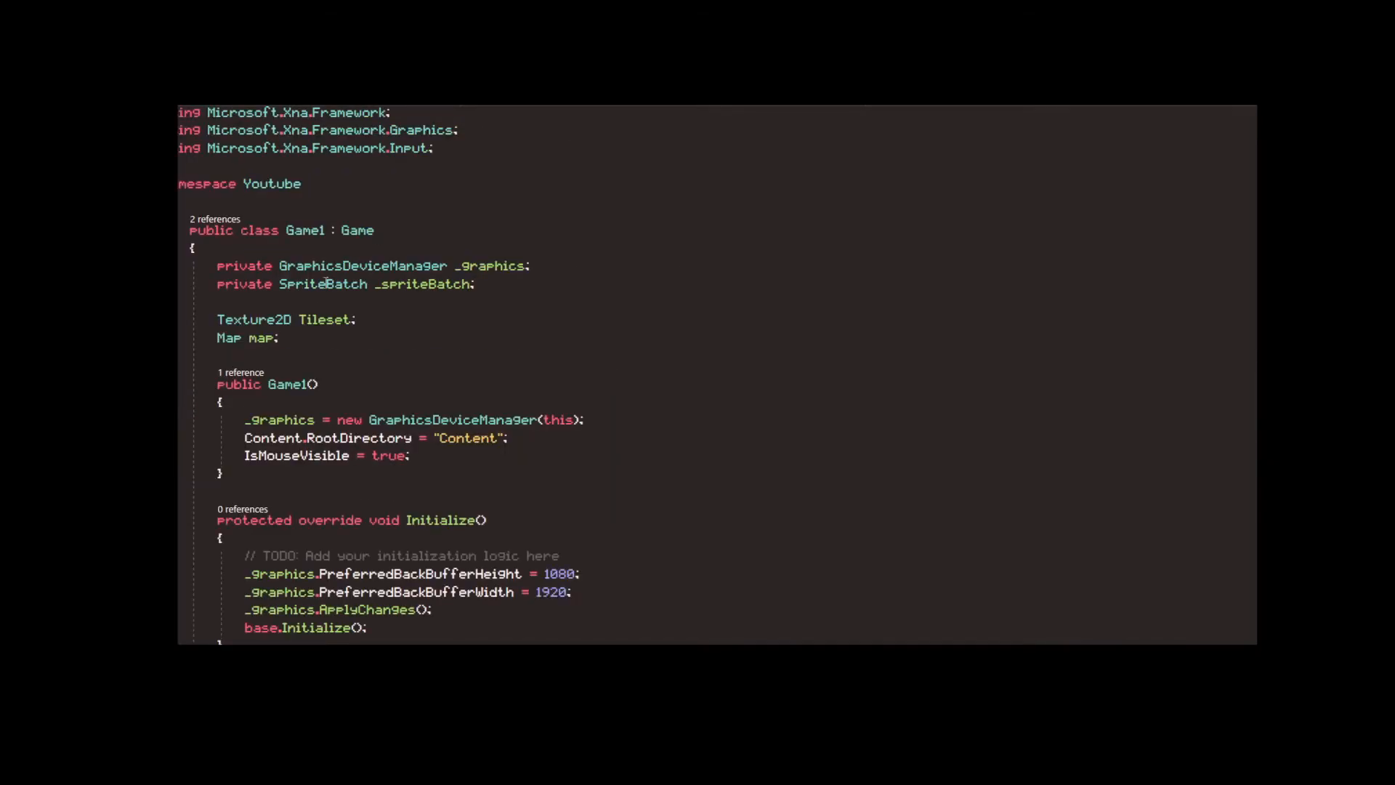
- Create player with Content.Load<Texture2D>("man_front") and call player.Update() and player.Draw(_spriteBatch)
scroll("down", 3)
type("player = new Player(Content")
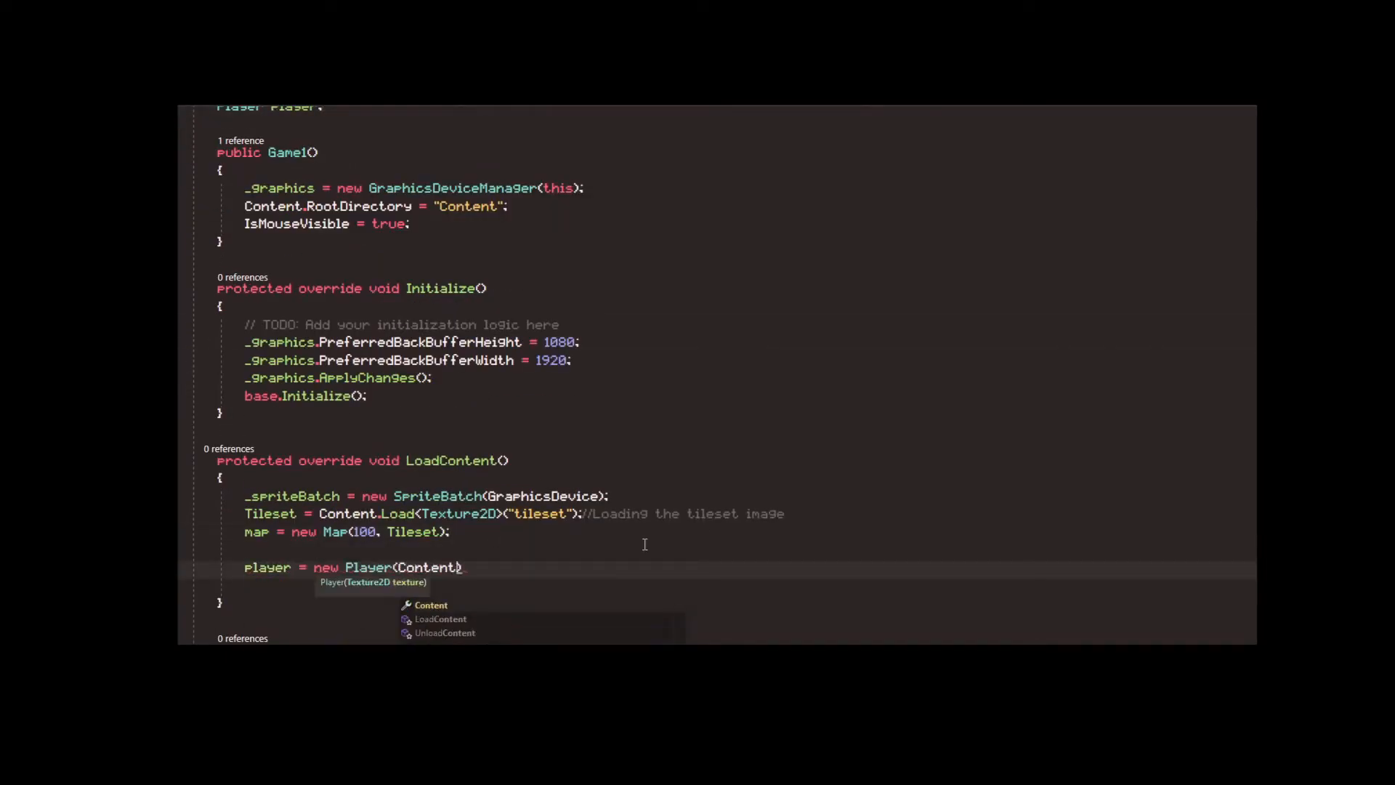
type(".Load<Texture2D>(\"man_front\")")
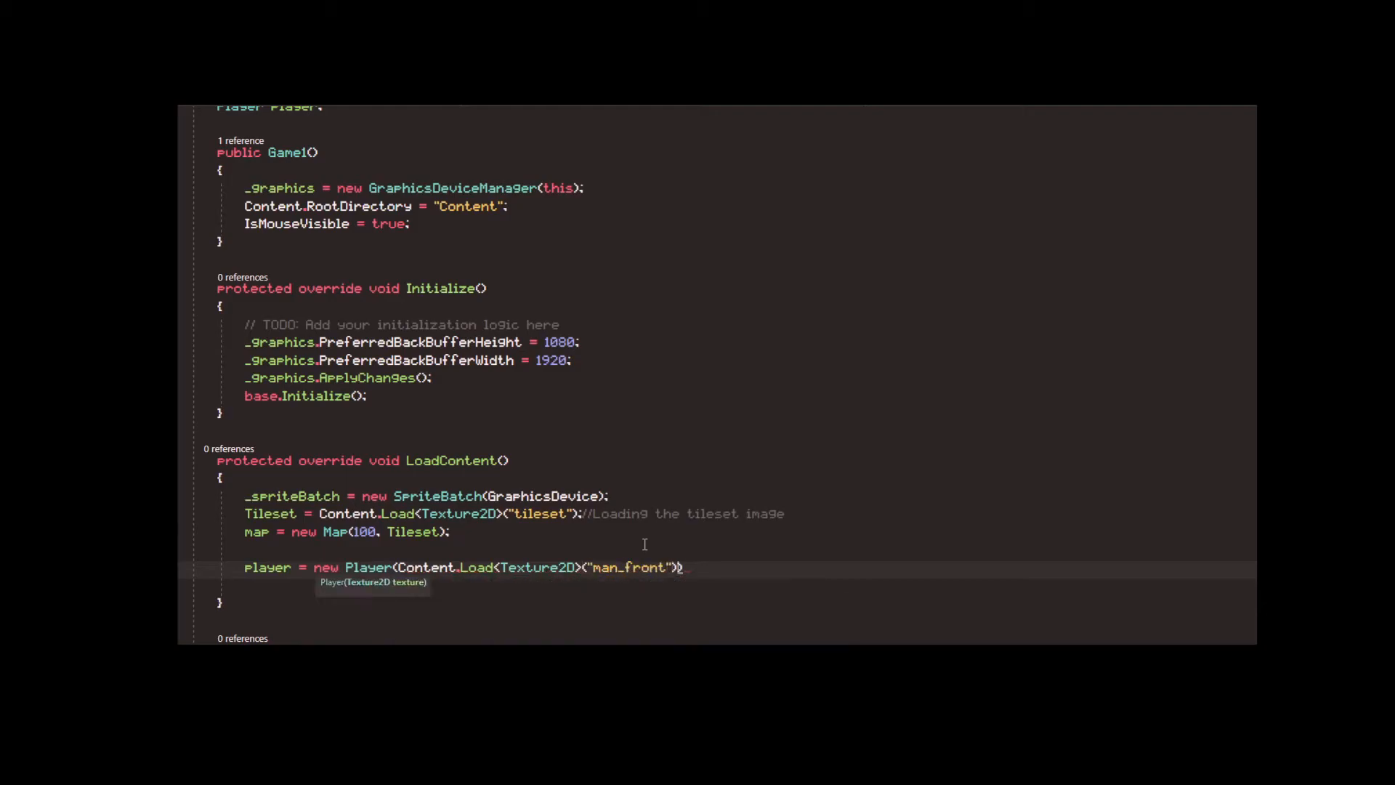
scroll("down", 3)
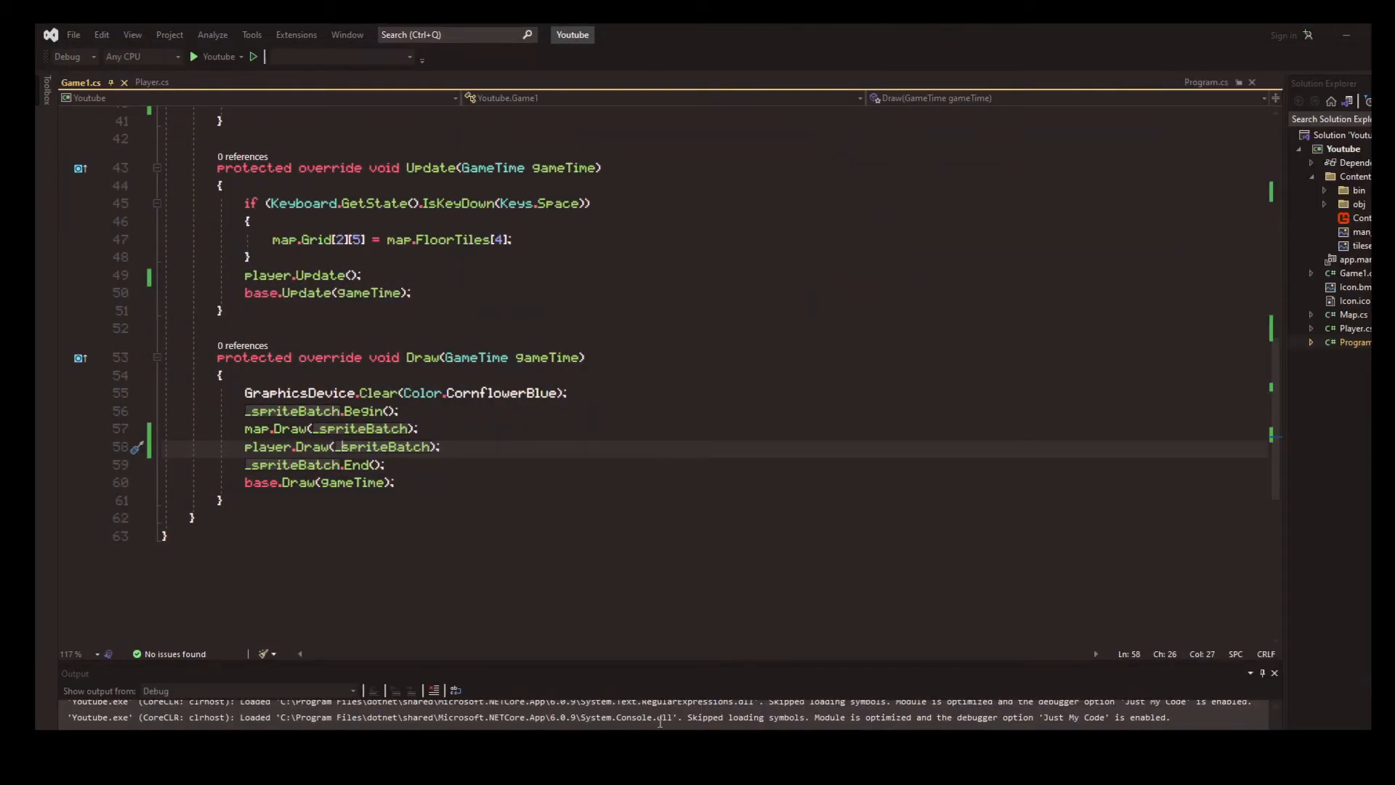
- Focus the running game window and move the character with the arrow keys
left_click(193, 57)
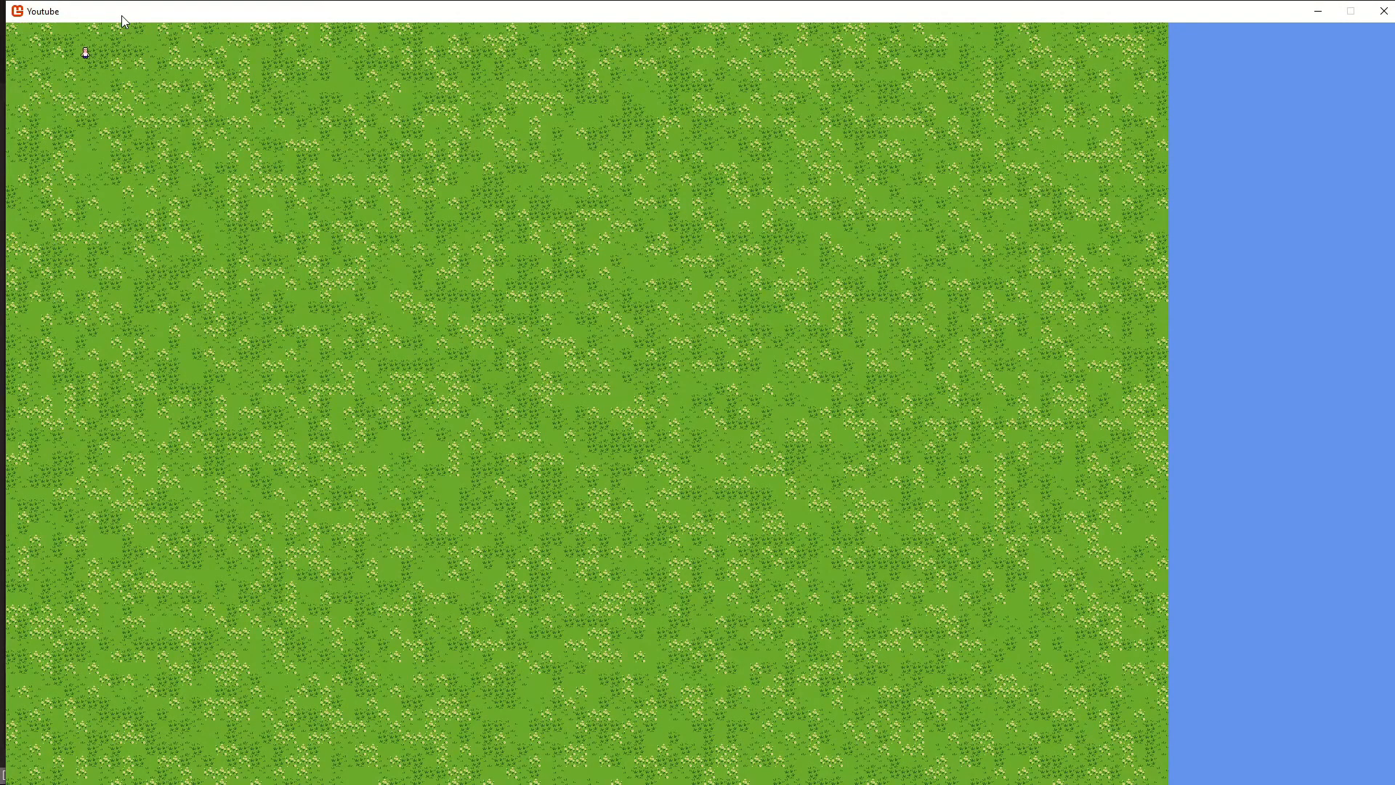
mouse_move(349, 260)
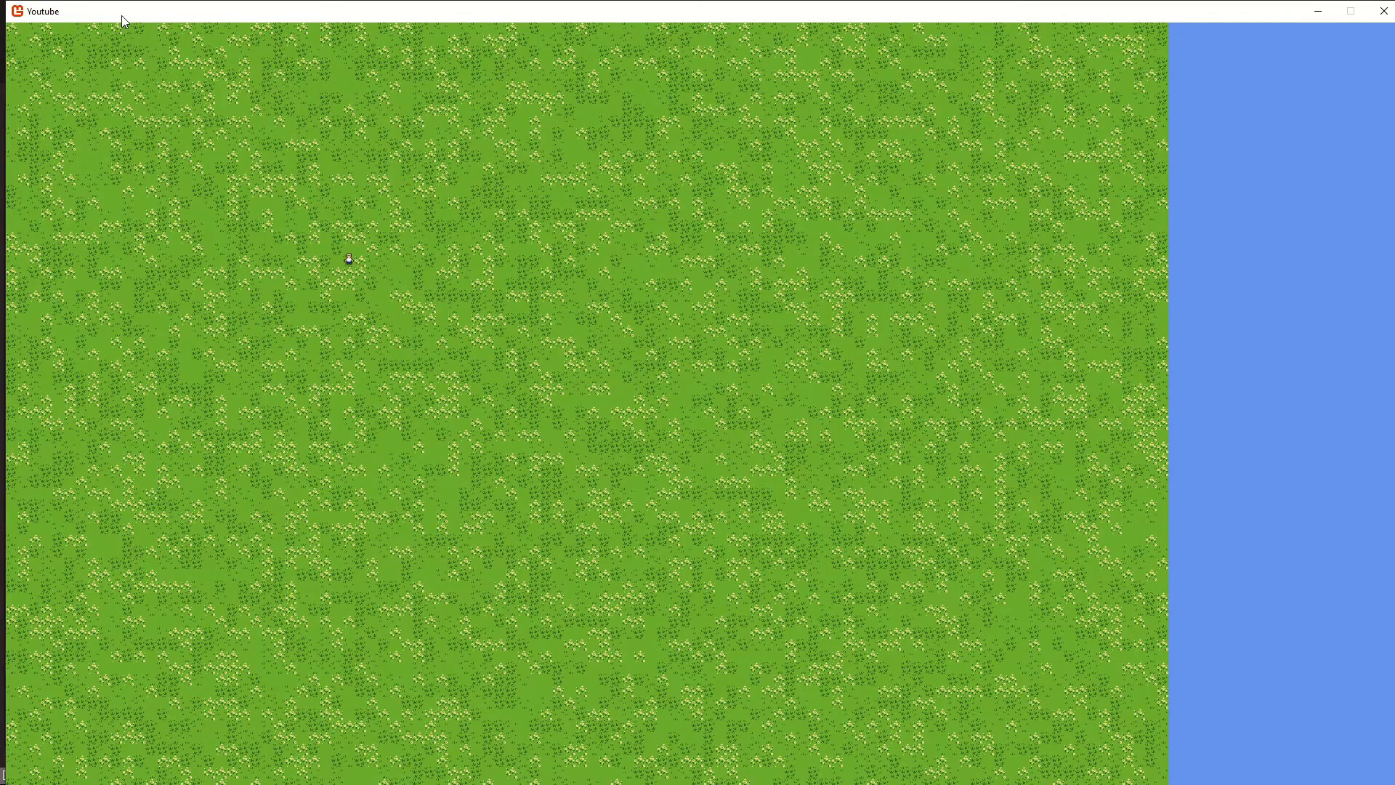